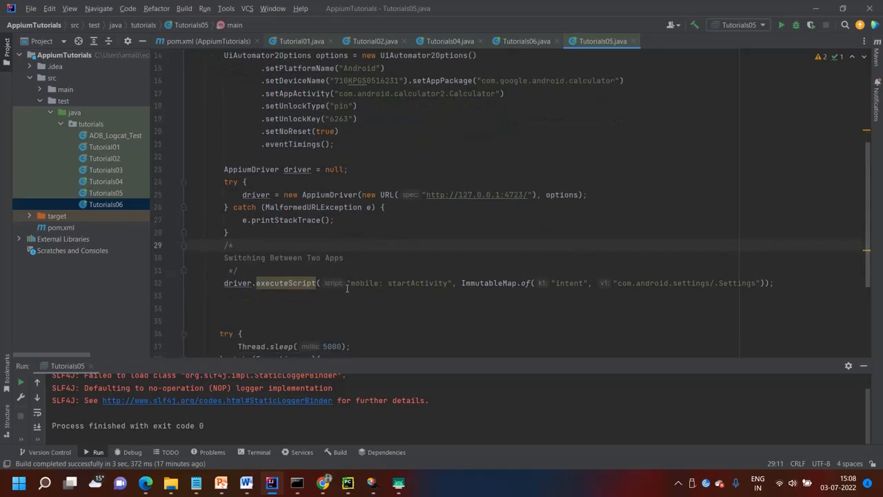
# Highlight the mobile: startActivity command, its ImmutableMap intent arguments, and the section heading.
pyautogui.doubleClick(364, 283)
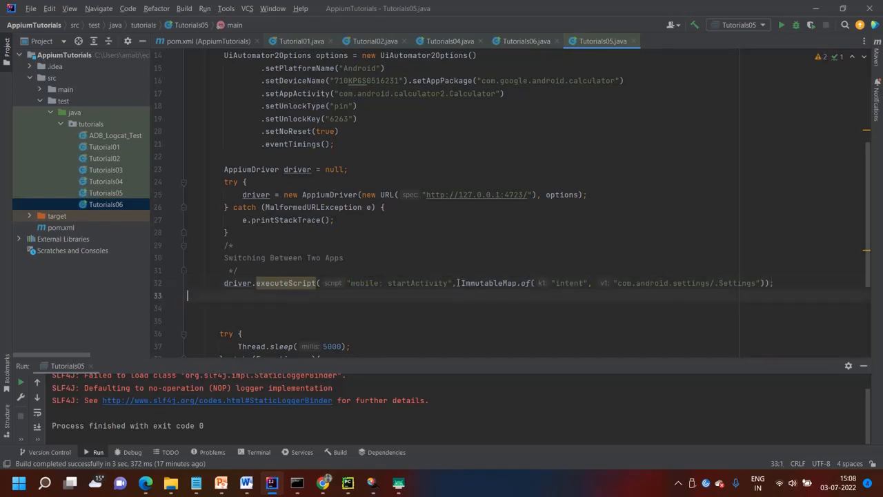
pyautogui.doubleClick(489, 283)
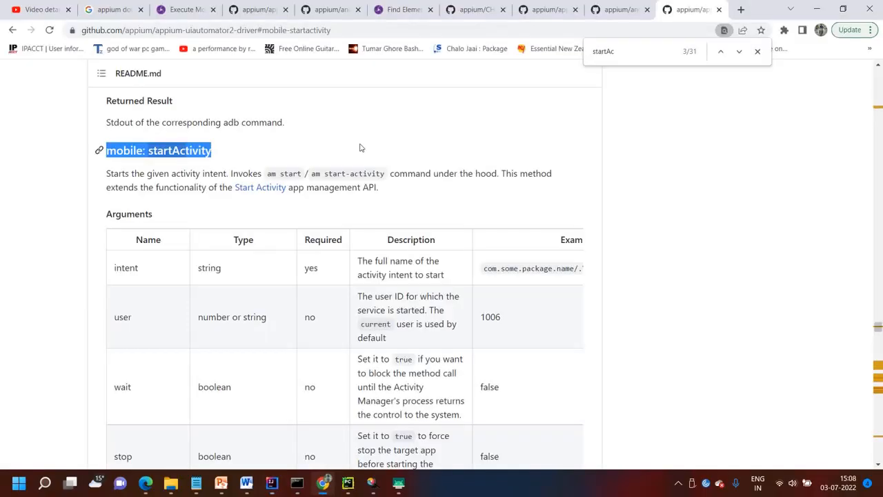
pyautogui.moveTo(341, 132)
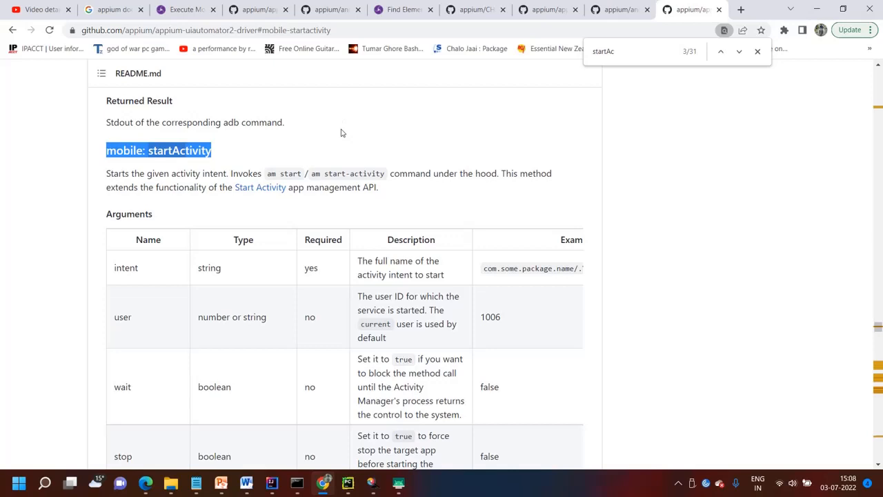
pyautogui.moveTo(343, 115)
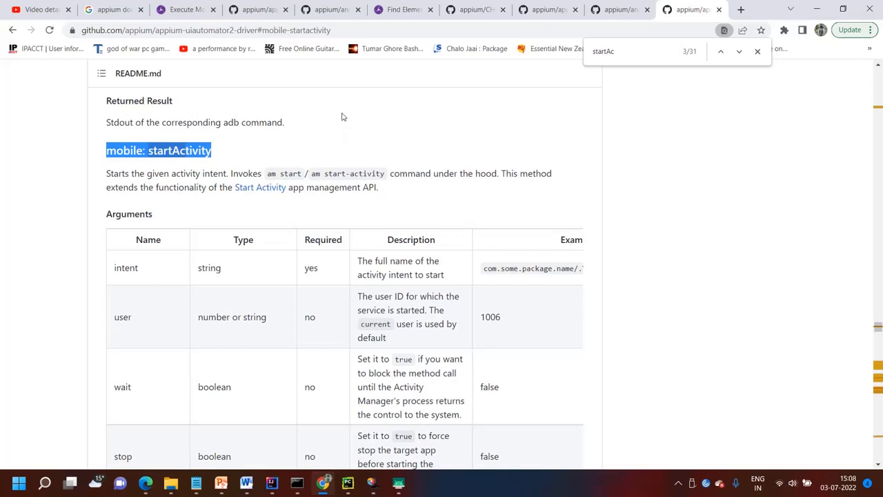
pyautogui.moveTo(83, 116)
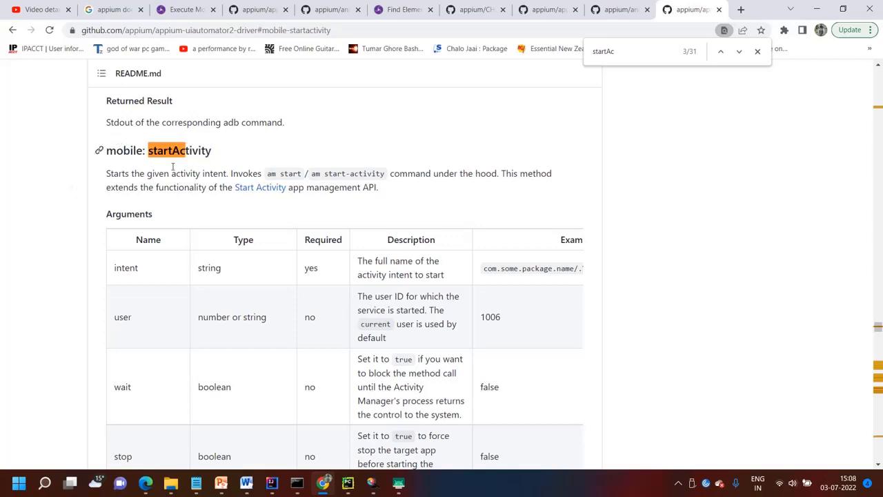
pyautogui.moveTo(106, 150); pyautogui.dragTo(183, 149)
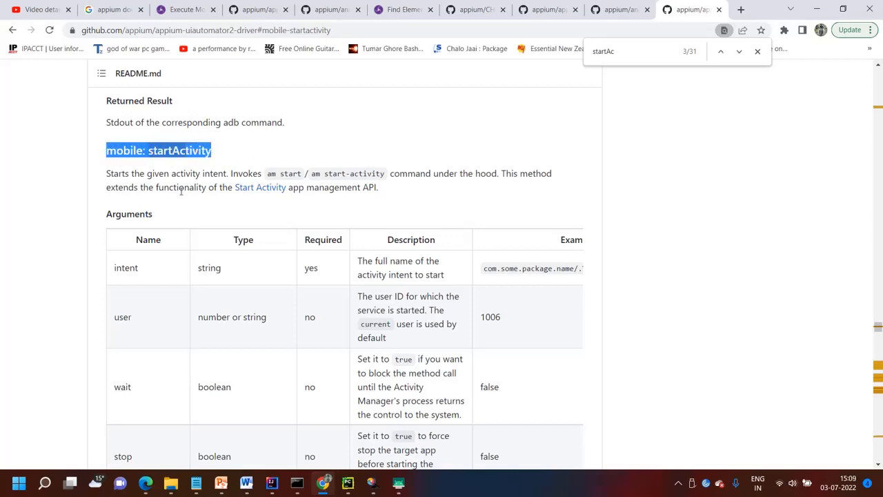
pyautogui.moveTo(287, 154)
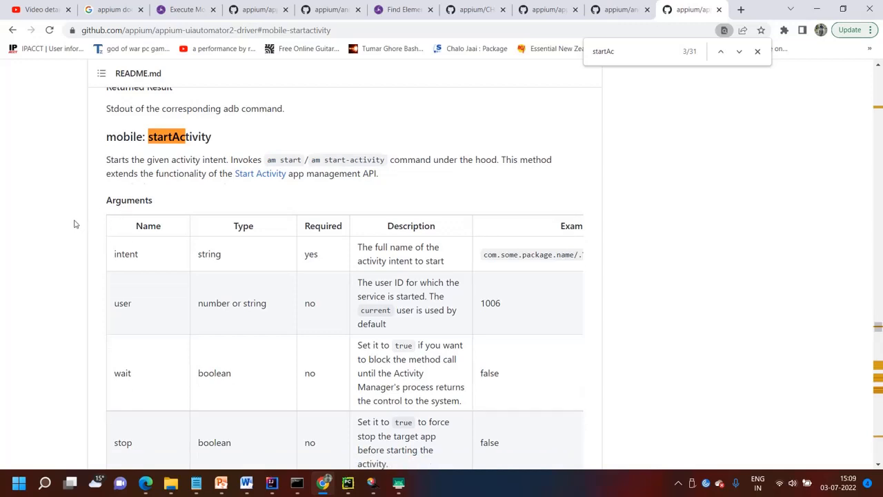
# Find the intent example package/.ActivityClassName in the Arguments table, then return to the Tutorials05 code.
pyautogui.scroll(-3)
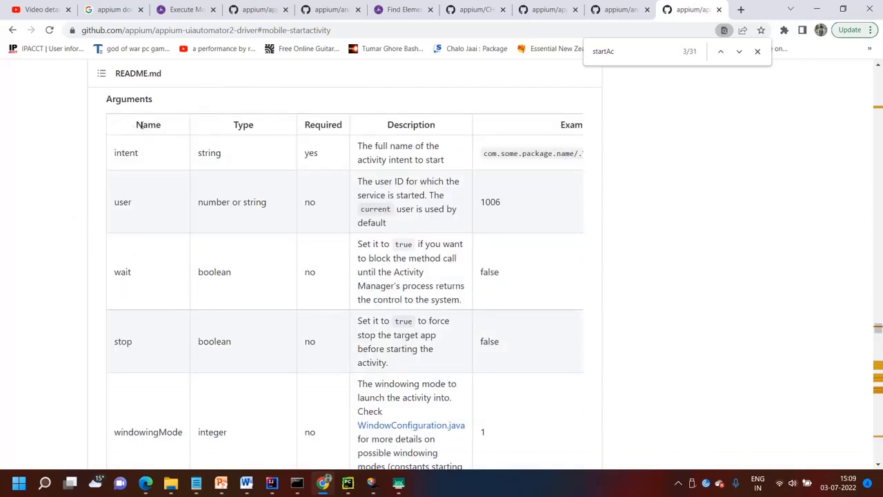
pyautogui.moveTo(121, 264)
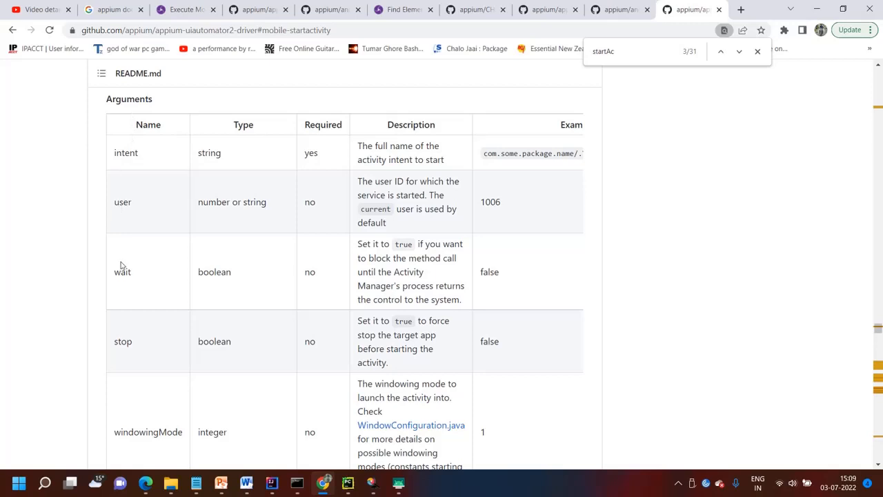
pyautogui.scroll(-3)
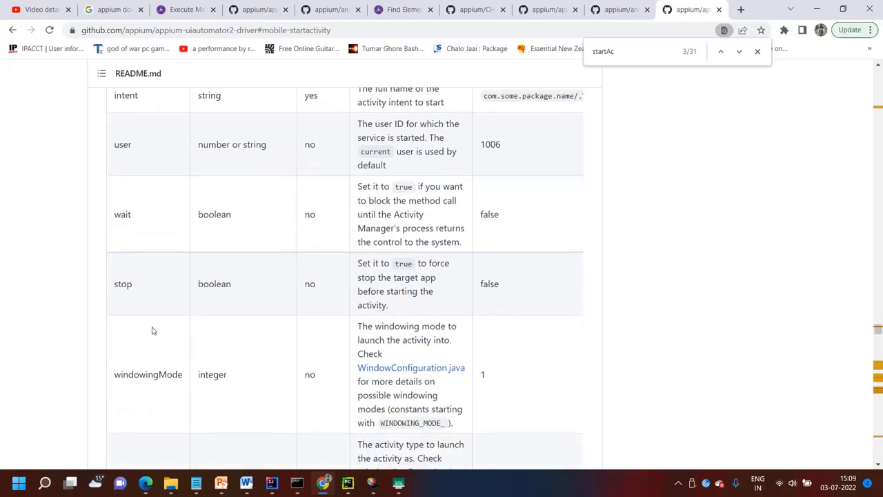
pyautogui.scroll(-3)
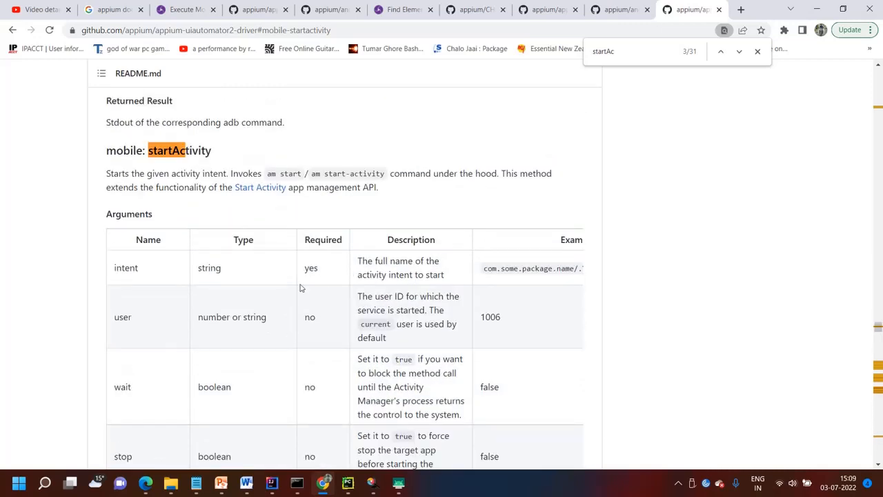
pyautogui.moveTo(532, 268)
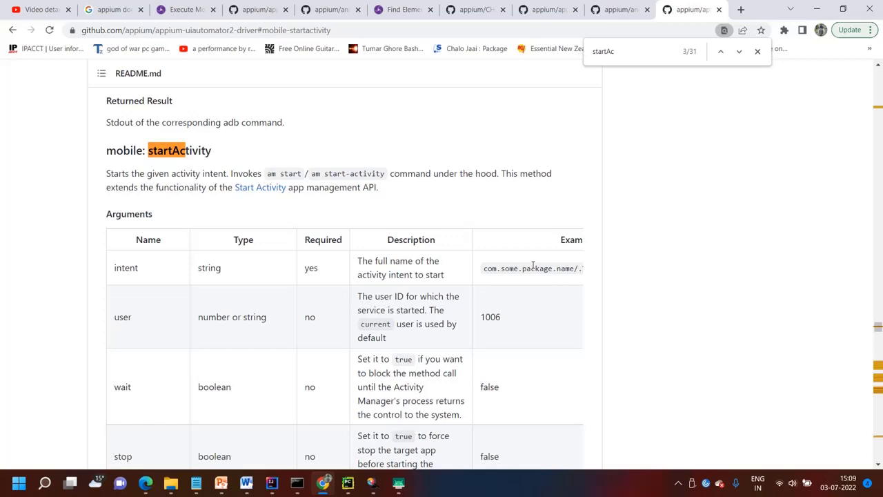
pyautogui.scroll(-3)
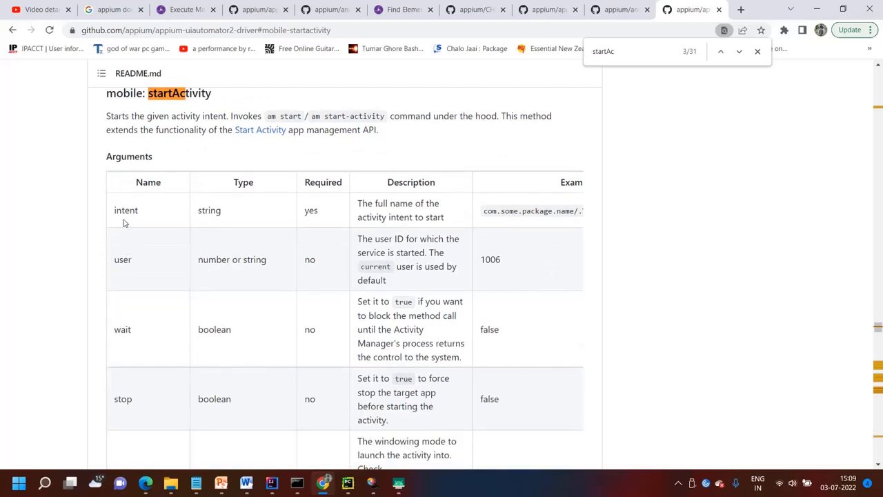
pyautogui.moveTo(124, 219)
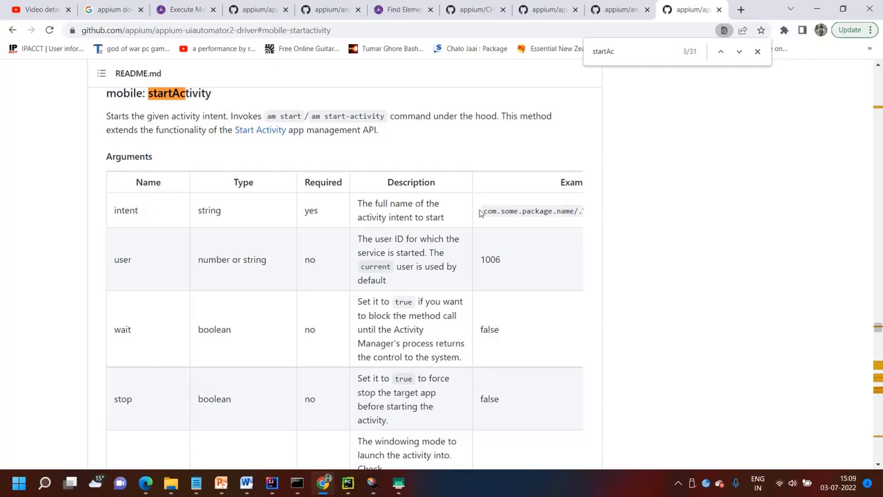
pyautogui.moveTo(548, 215)
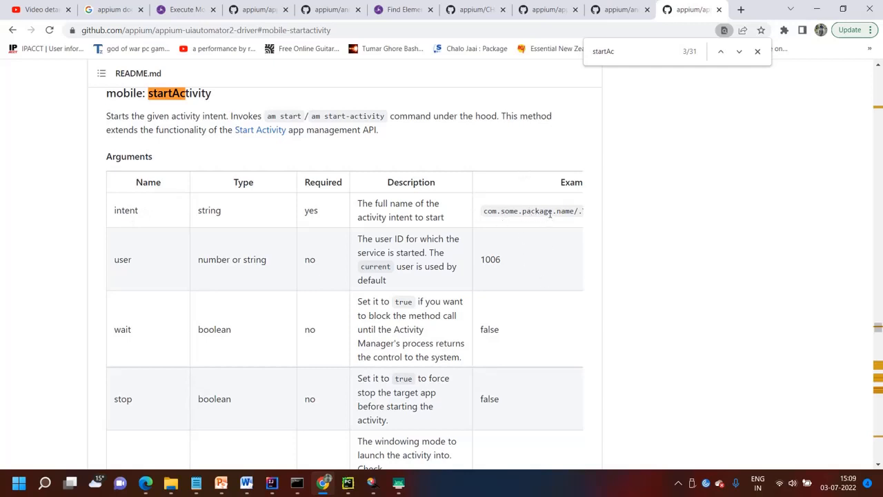
pyautogui.hscroll(3)
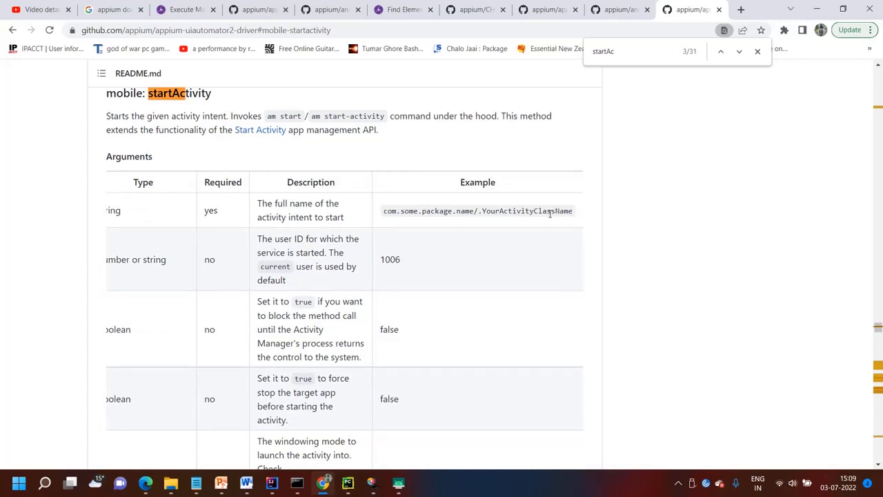
pyautogui.moveTo(467, 235)
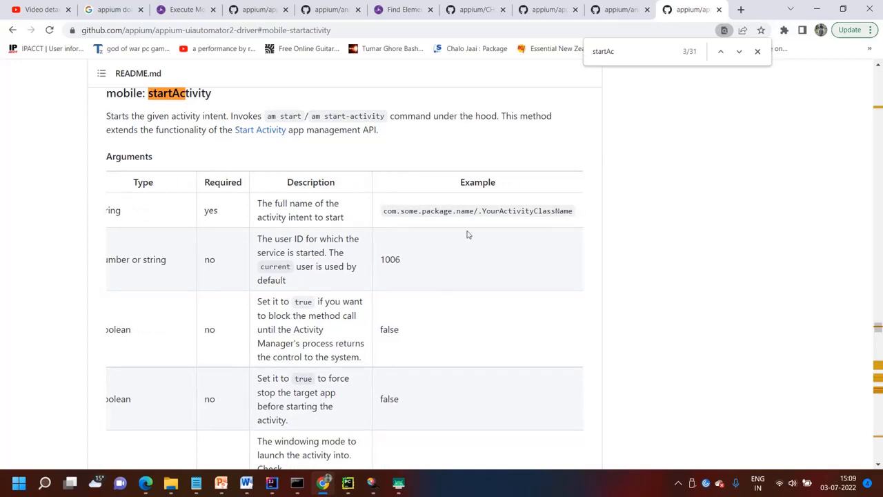
pyautogui.moveTo(293, 473)
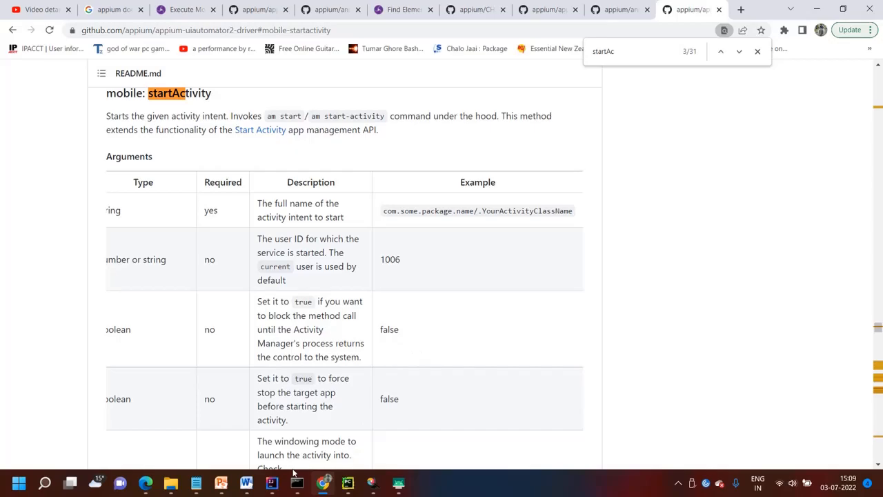
pyautogui.click(292, 482)
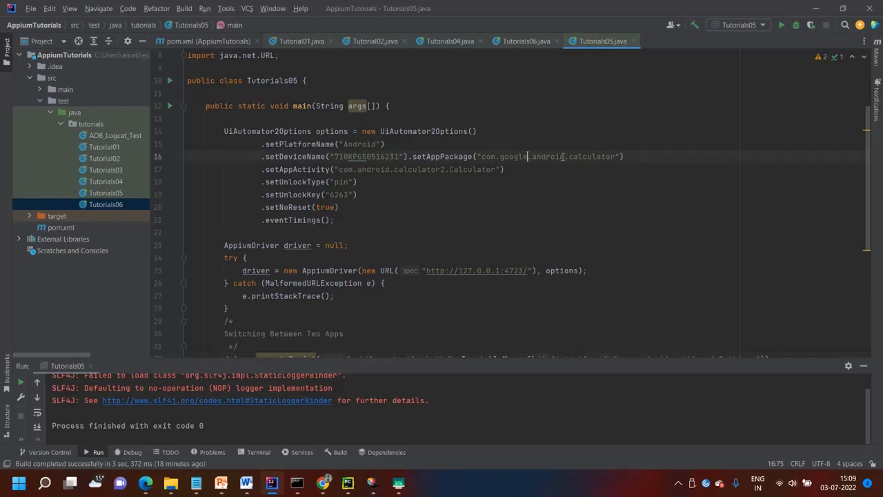
pyautogui.doubleClick(471, 169)
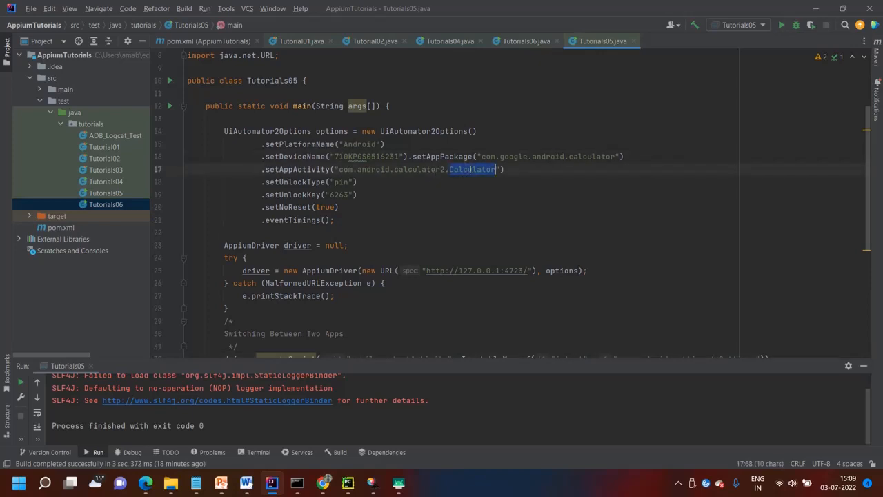
pyautogui.scroll(-3)
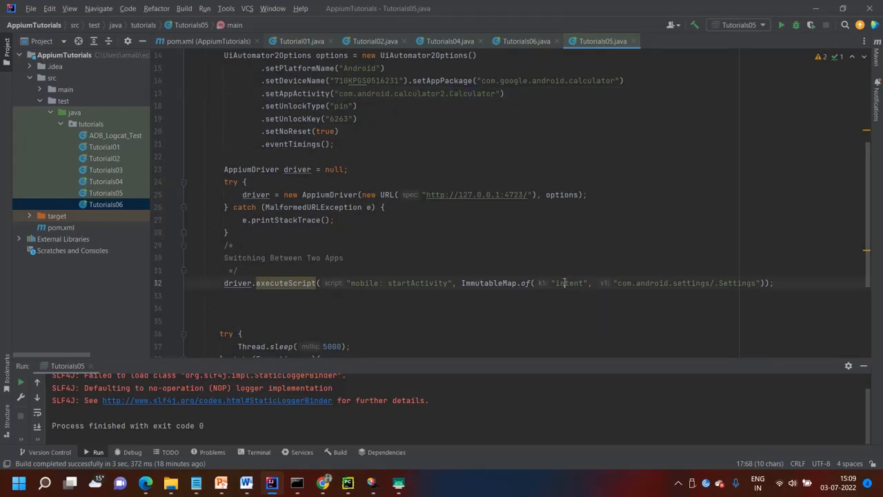
pyautogui.doubleClick(568, 282)
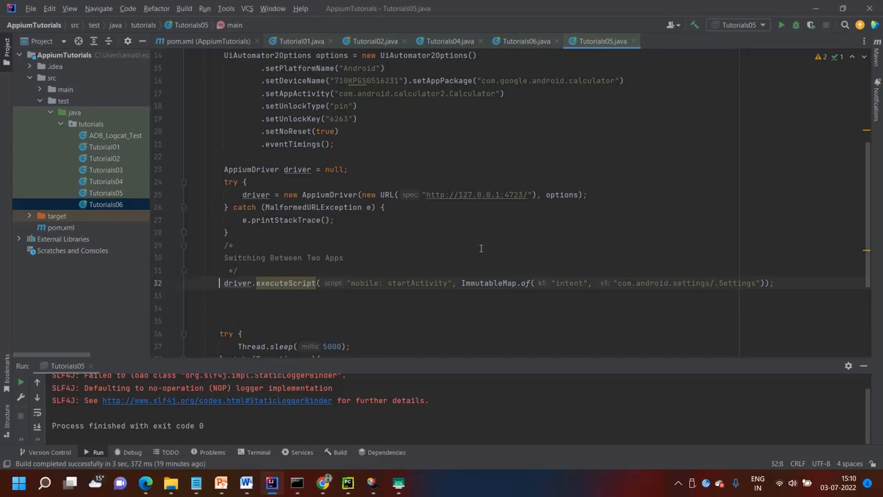
pyautogui.moveTo(480, 243)
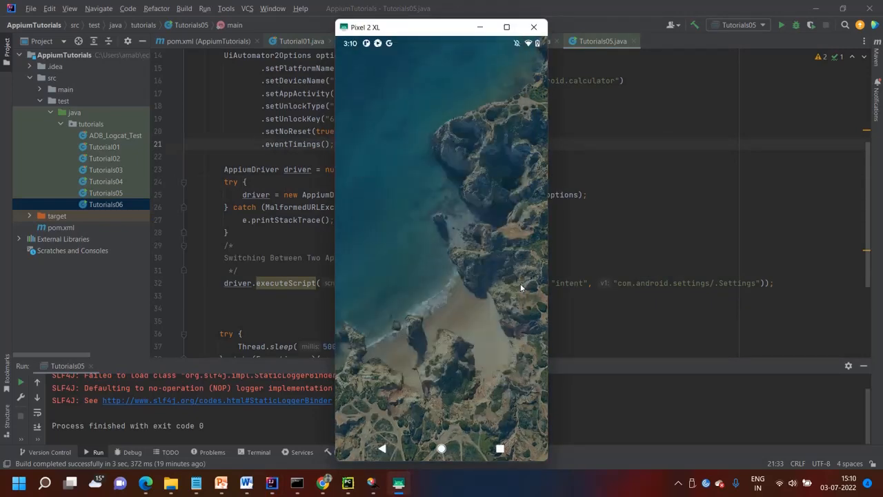
pyautogui.click(533, 27)
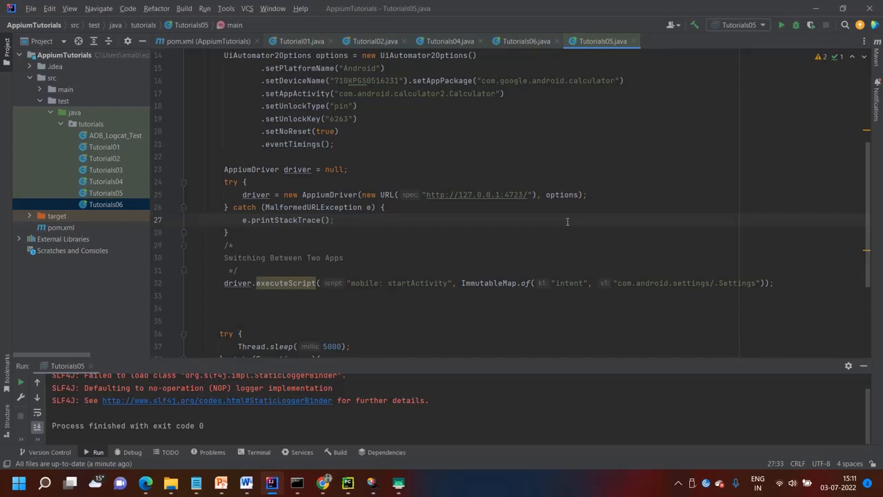
pyautogui.moveTo(603, 393)
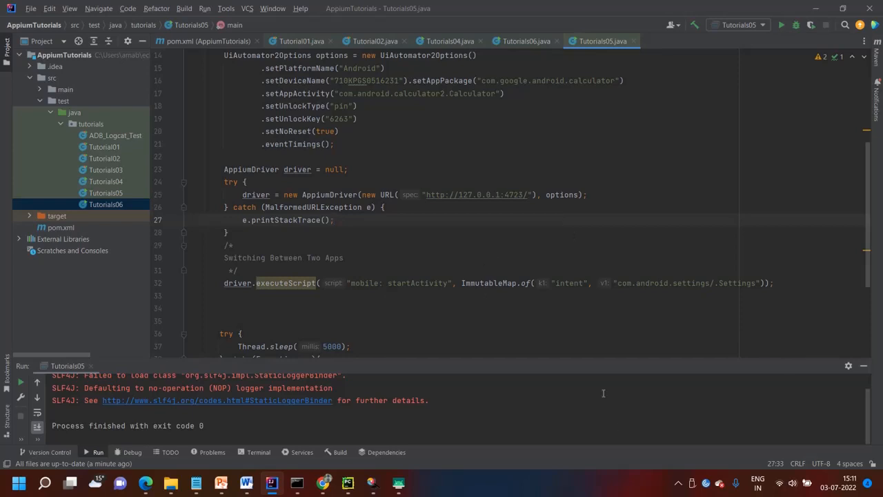